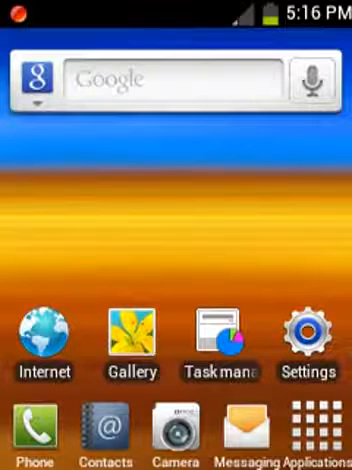
# Launch the Task manager app from its home screen icon
pyautogui.click(218, 335)
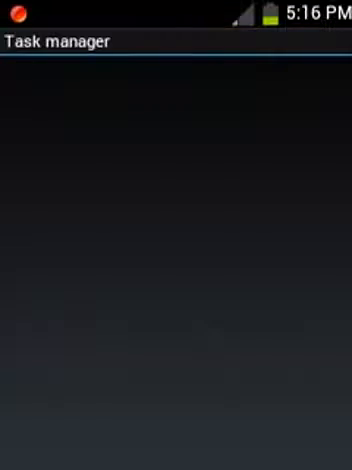